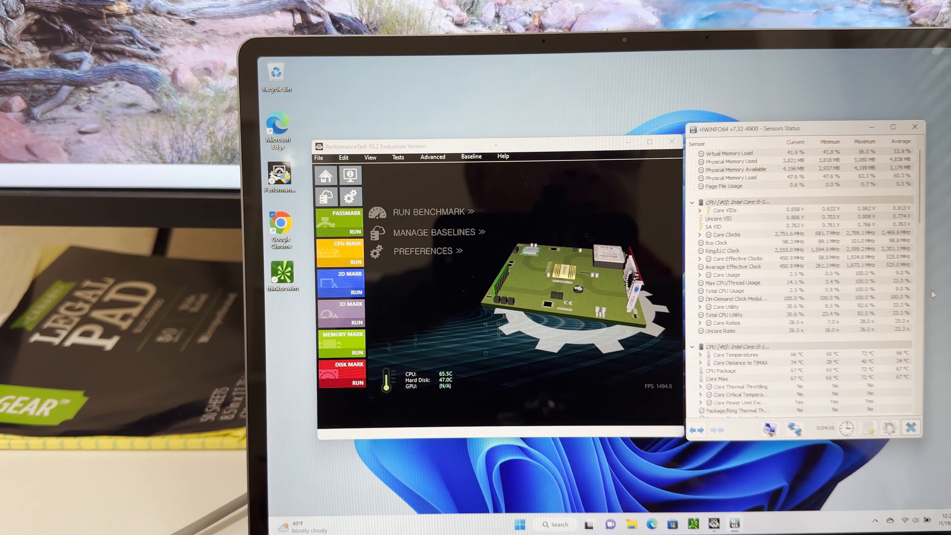
pyautogui.moveTo(736, 395)
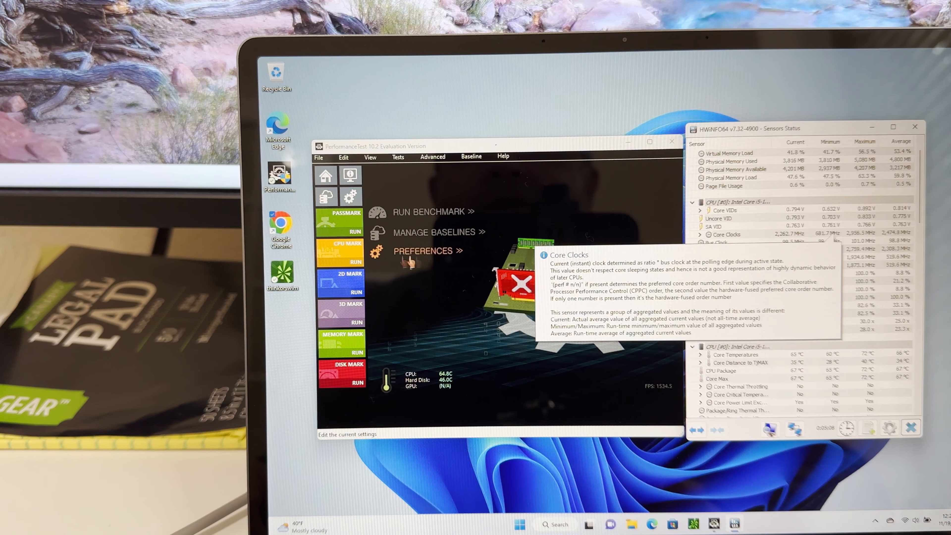
# Step: Start the full CPU Mark benchmark and confirm running all CPU tests in sequence
pyautogui.click(356, 261)
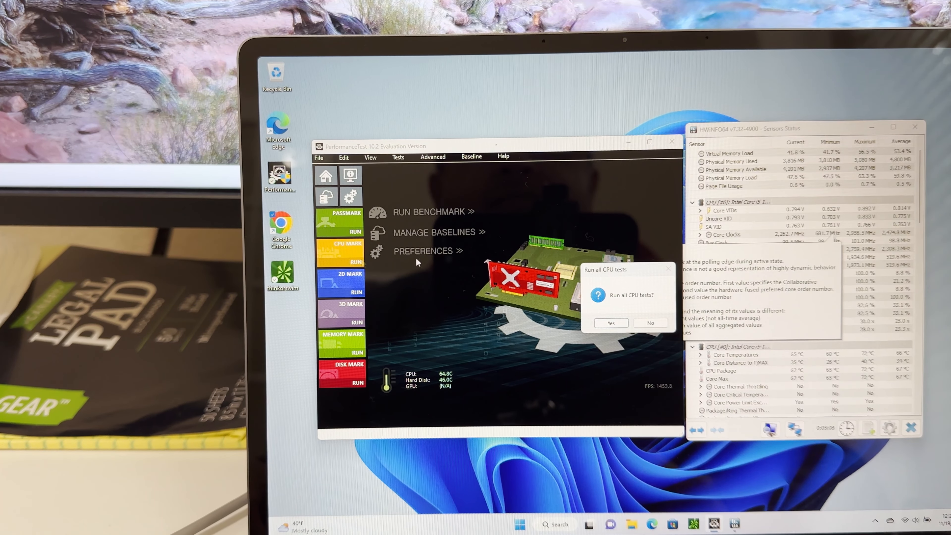
pyautogui.click(610, 322)
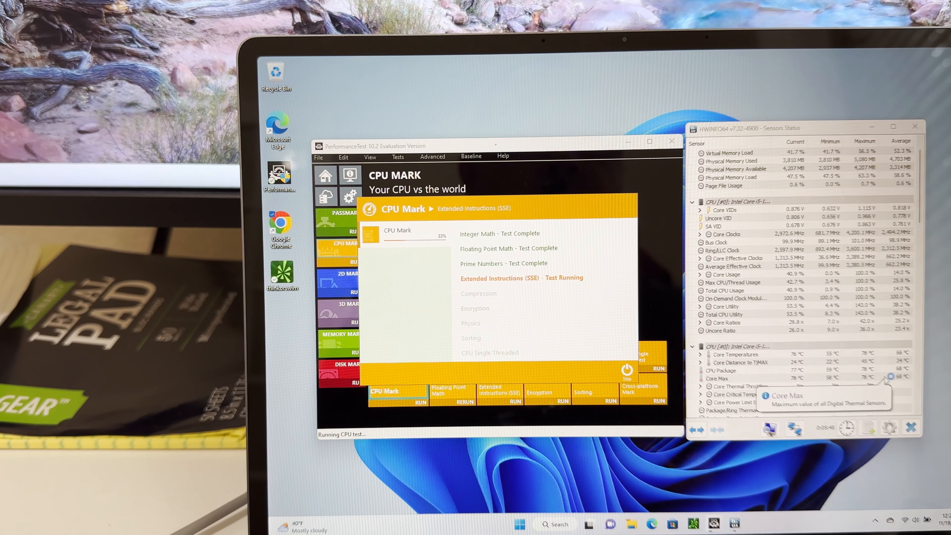
pyautogui.scroll(-3)
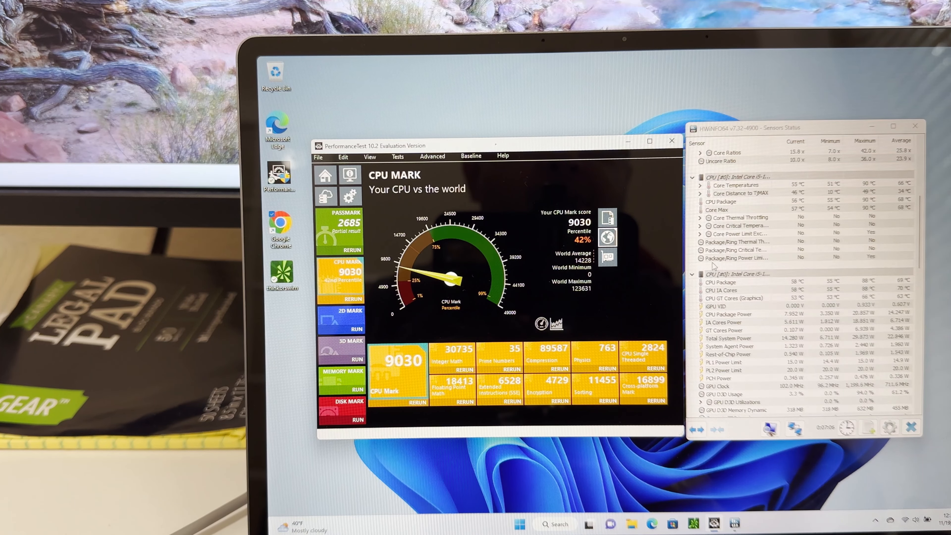
pyautogui.moveTo(735, 257)
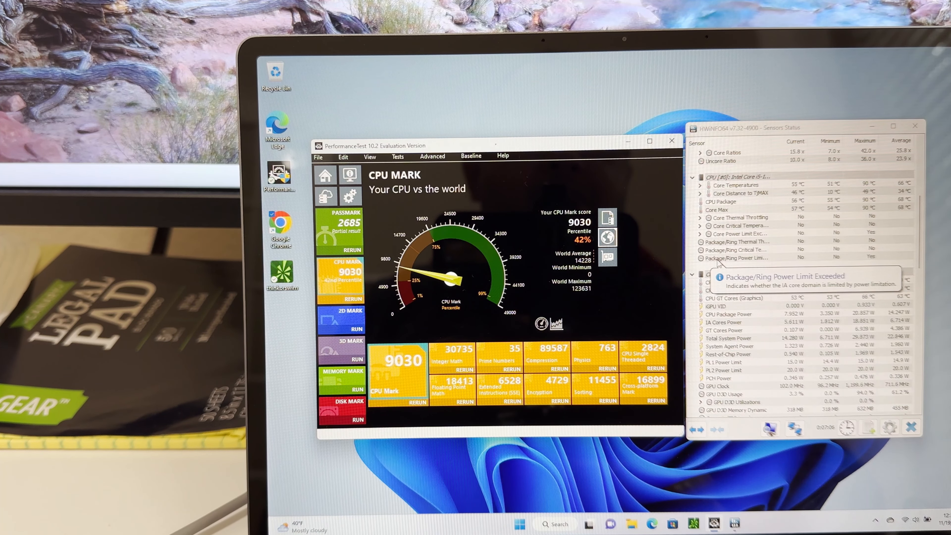